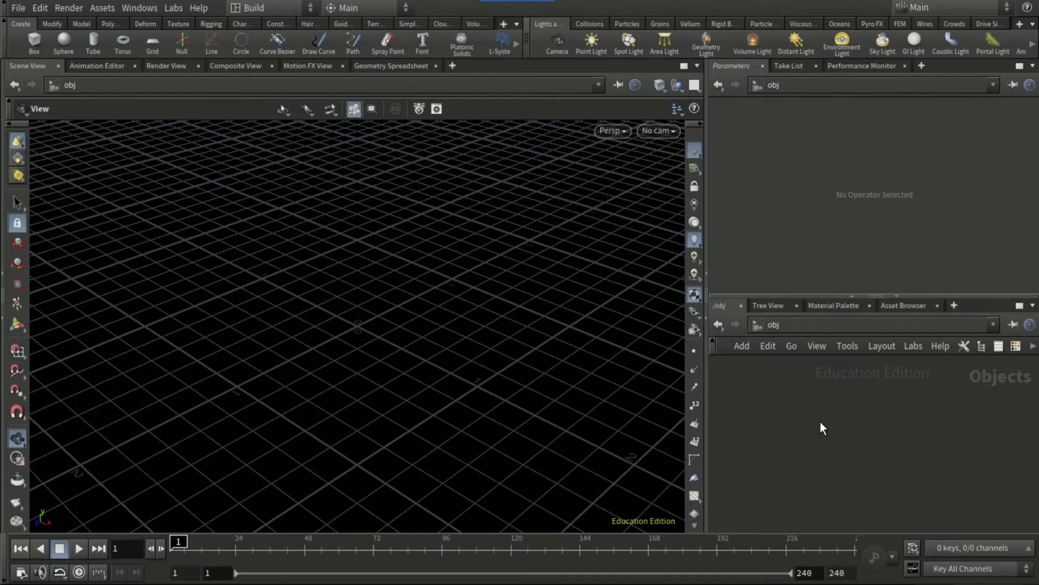
# Add the Rubber Toy test geometry to the object network via the Tab menu search 'test'.
pyautogui.press('tab')
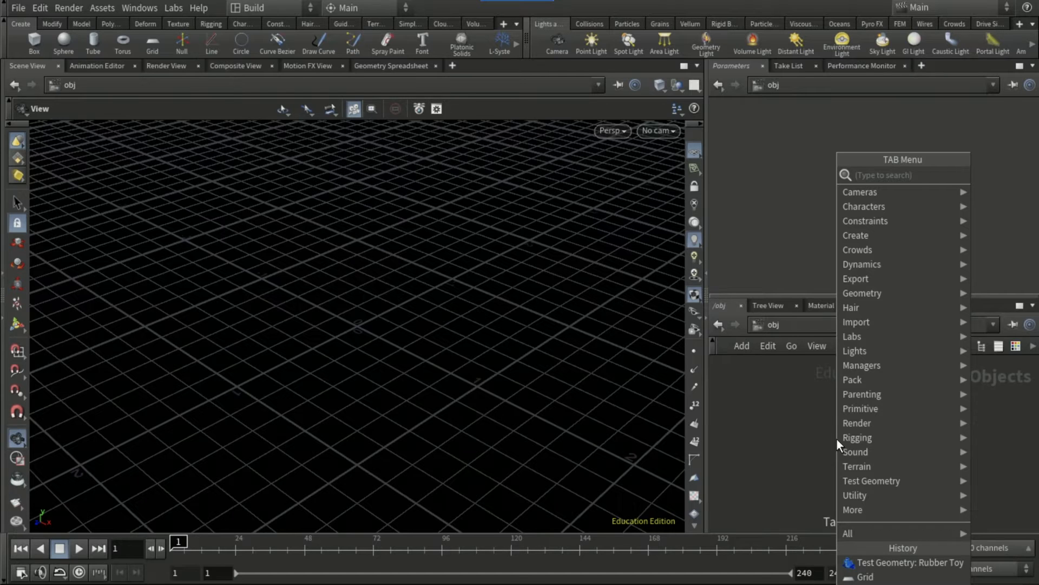
pyautogui.write('test')
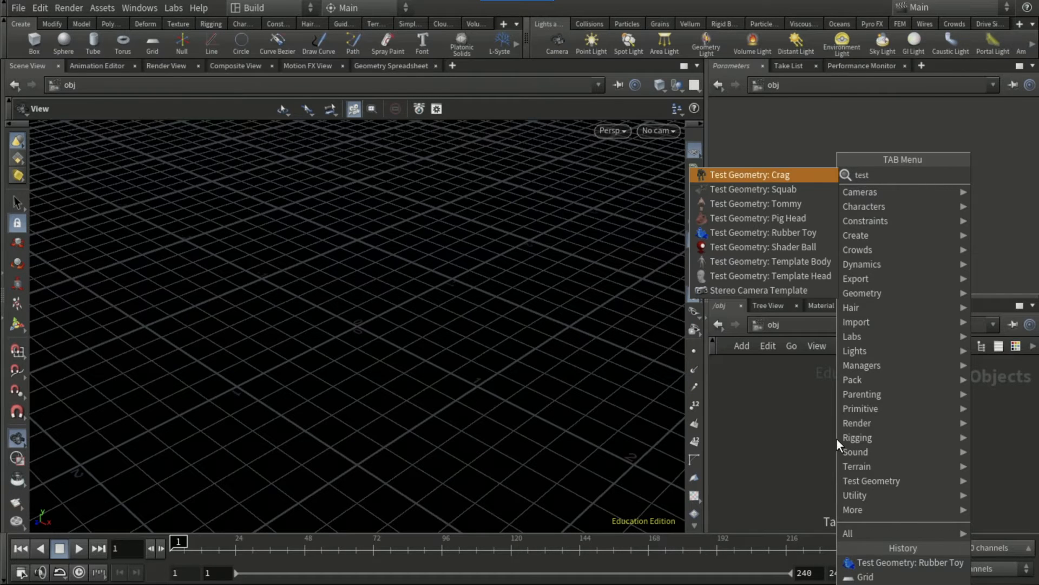
pyautogui.click(763, 231)
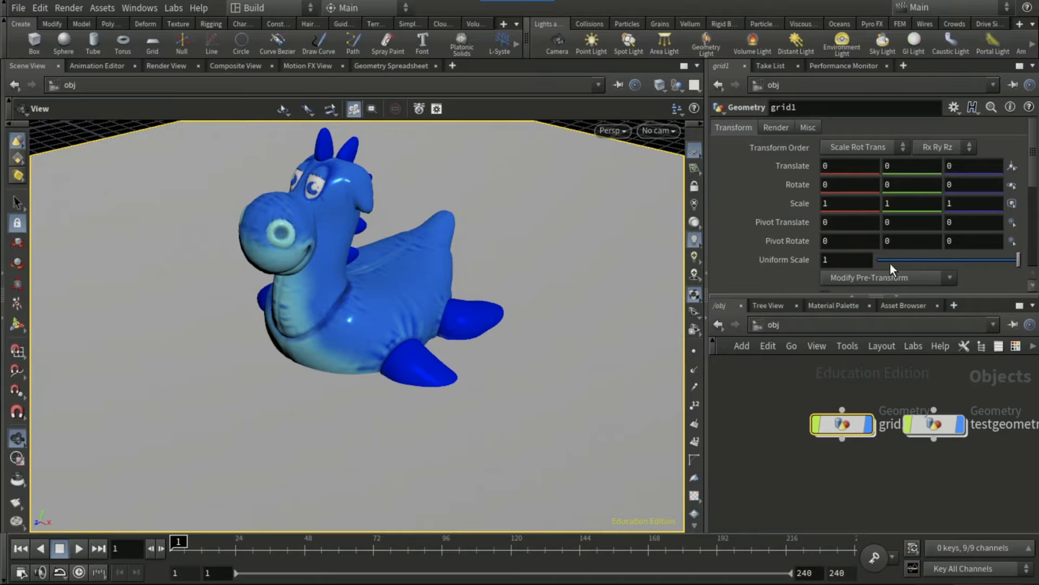
# Set the grid's Uniform Scale to 100.
pyautogui.write('100')
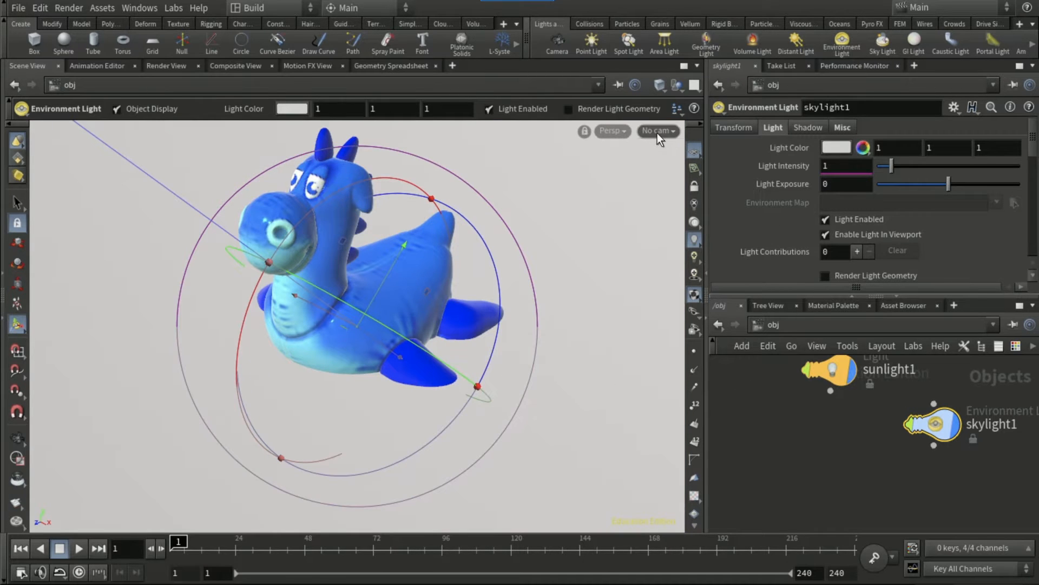
pyautogui.moveTo(697, 188)
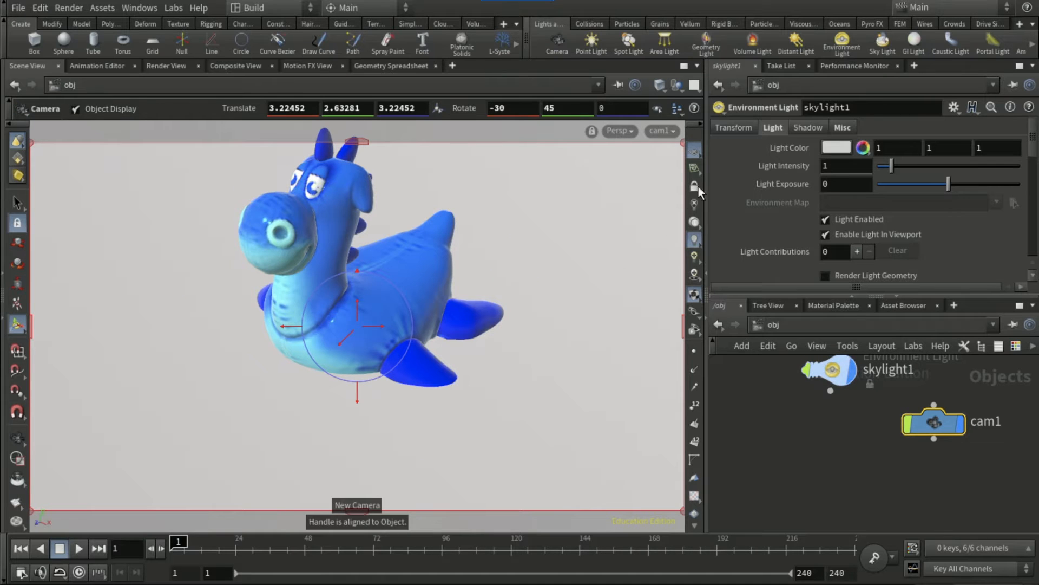
pyautogui.moveTo(694, 193)
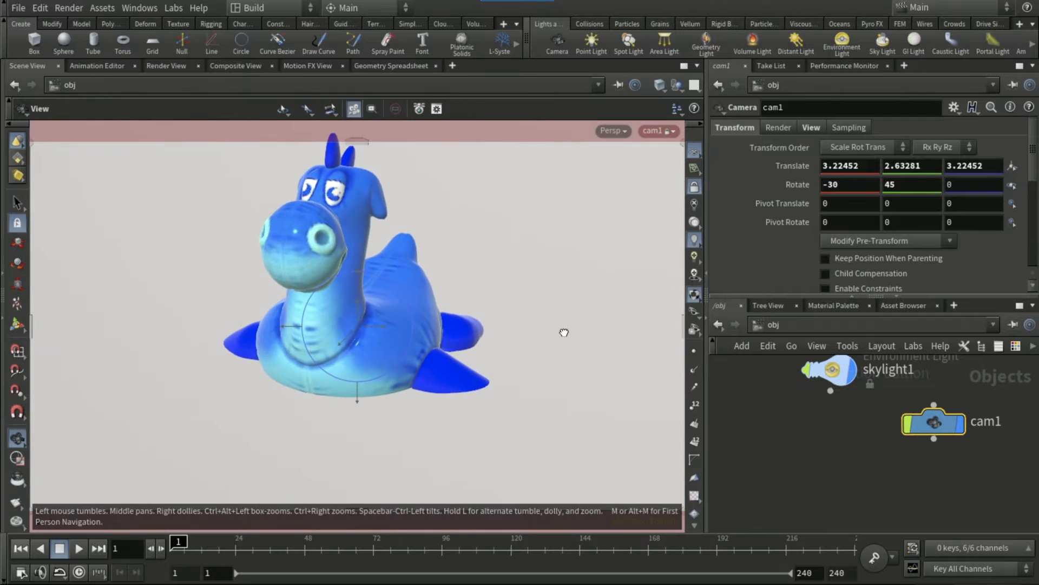
# Reframe the cam1 view so the rubber toy is centred in frame.
pyautogui.moveTo(564, 332); pyautogui.dragTo(510, 364)
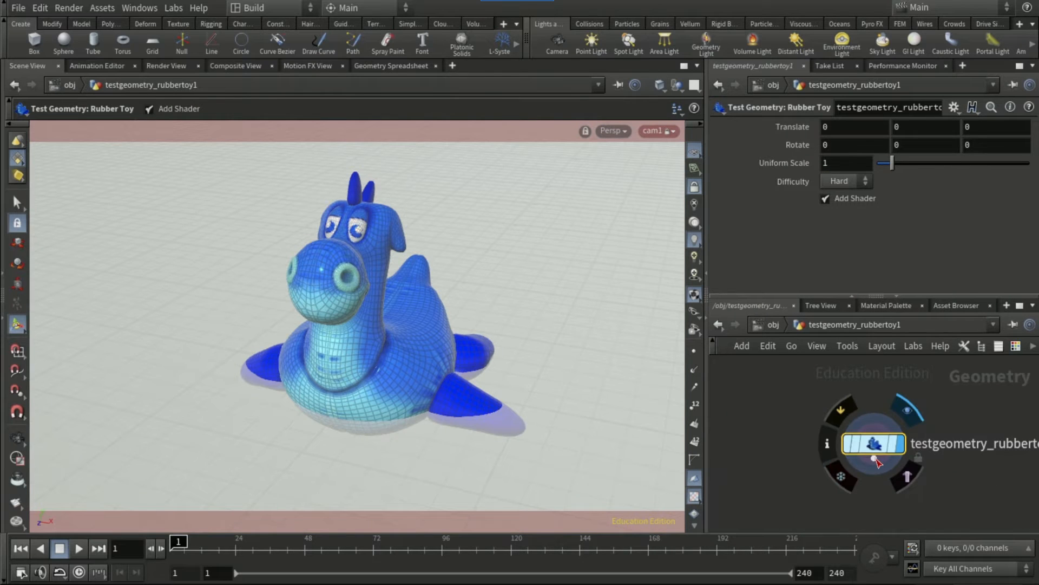
# Append a Match Size node with Justify Y at Min so the toy sits on the ground, then select the toy in /obj.
pyautogui.press('Tab')
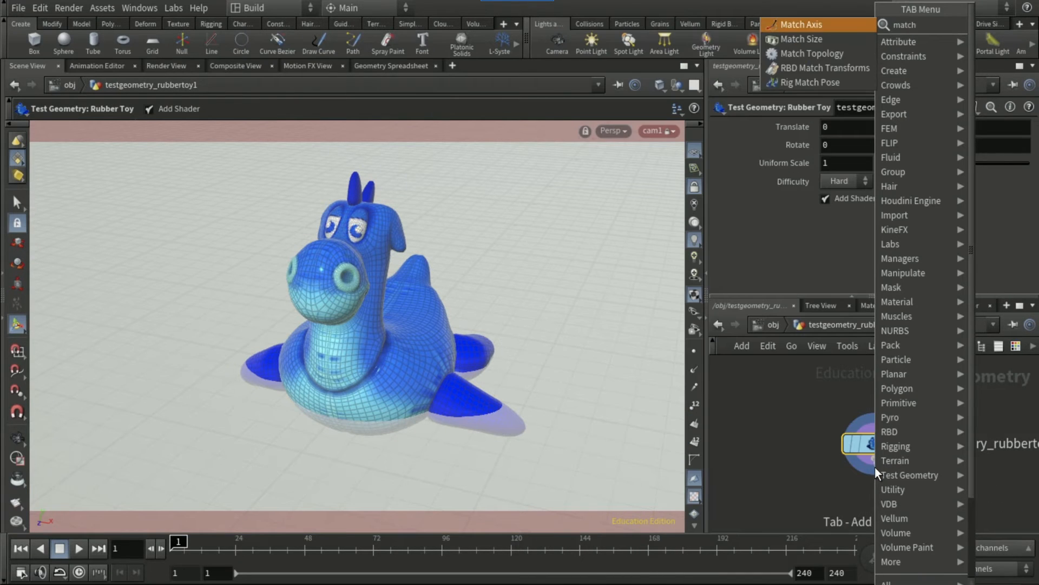
pyautogui.click(801, 39)
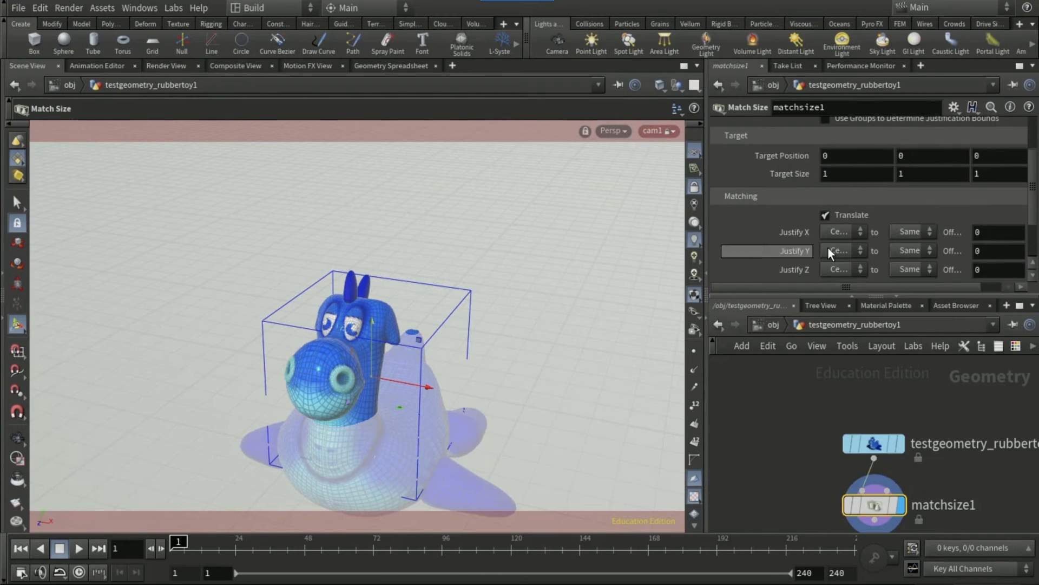
pyautogui.click(840, 250)
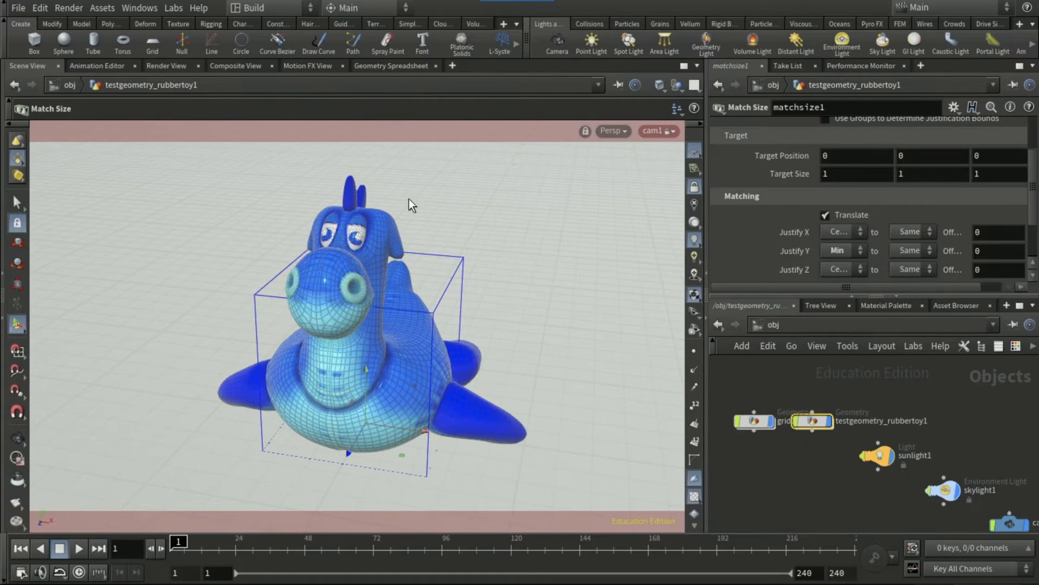
pyautogui.click(166, 66)
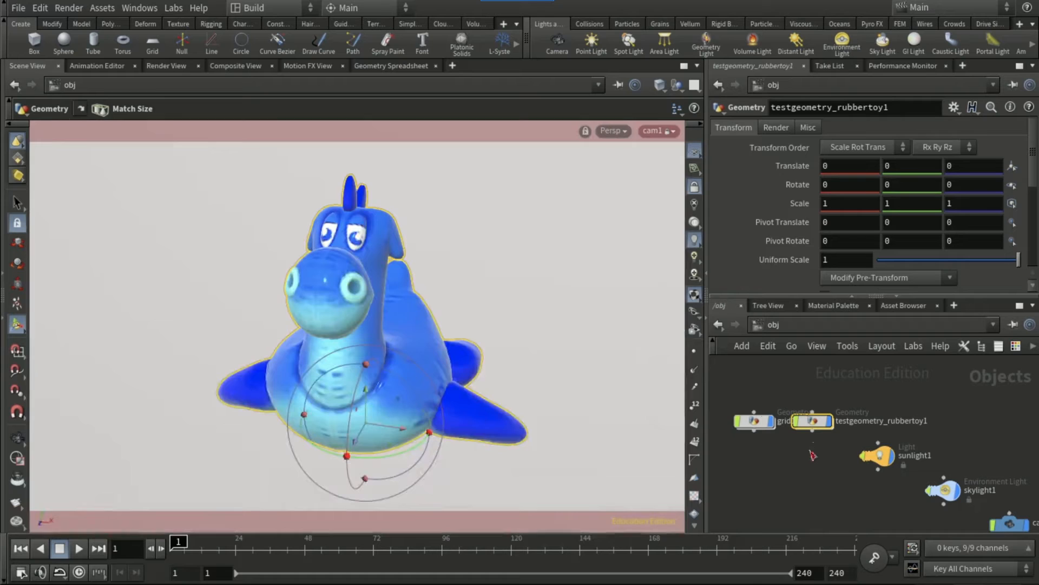
# Create a second grid object, grid2, in the object network.
pyautogui.click(752, 422)
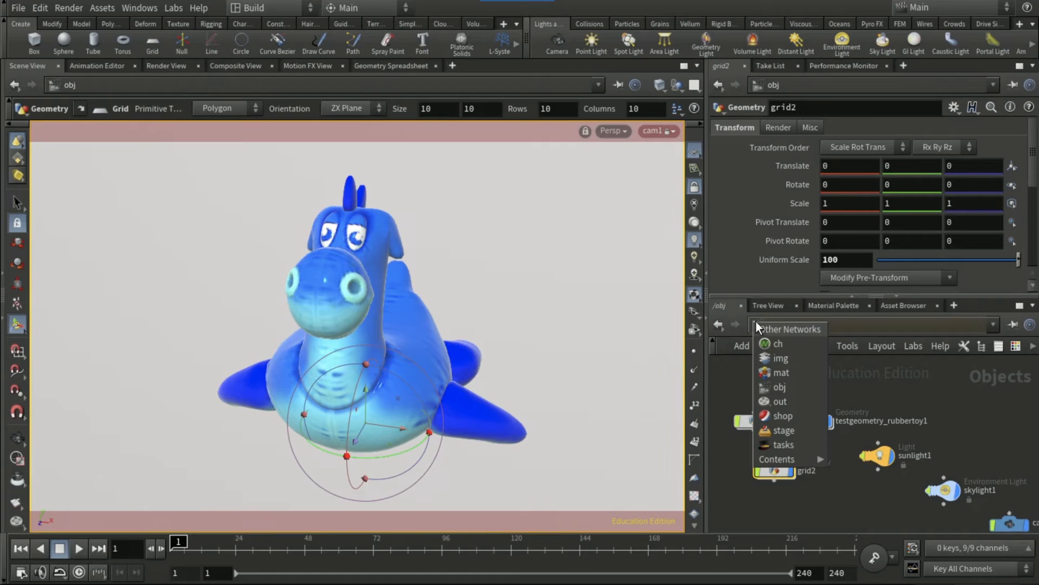
pyautogui.click(782, 416)
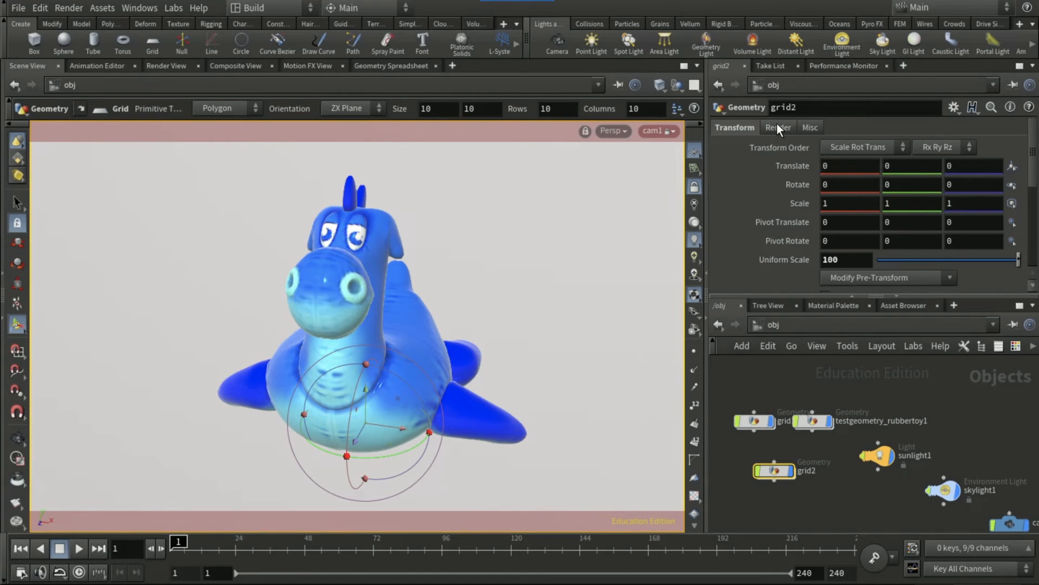
# Assign /shop/v_shadowmatte1 as grid2's render material.
pyautogui.click(777, 127)
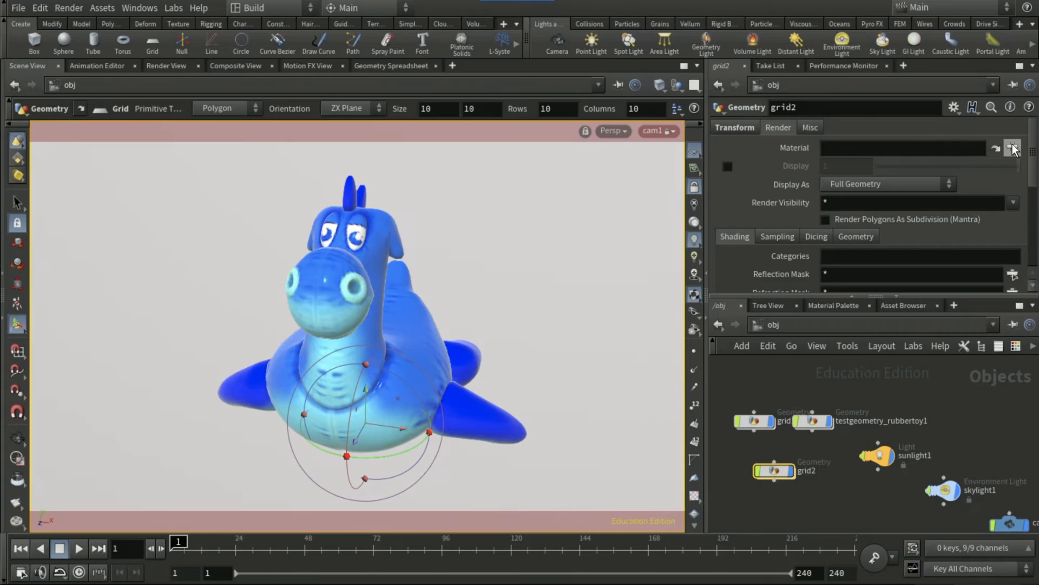
pyautogui.click(1013, 148)
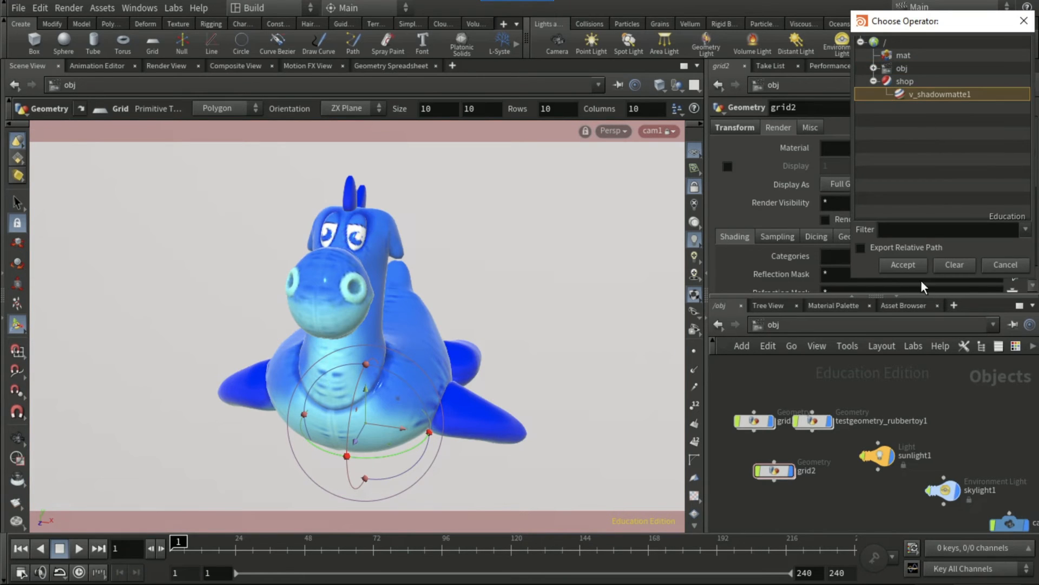
pyautogui.click(902, 264)
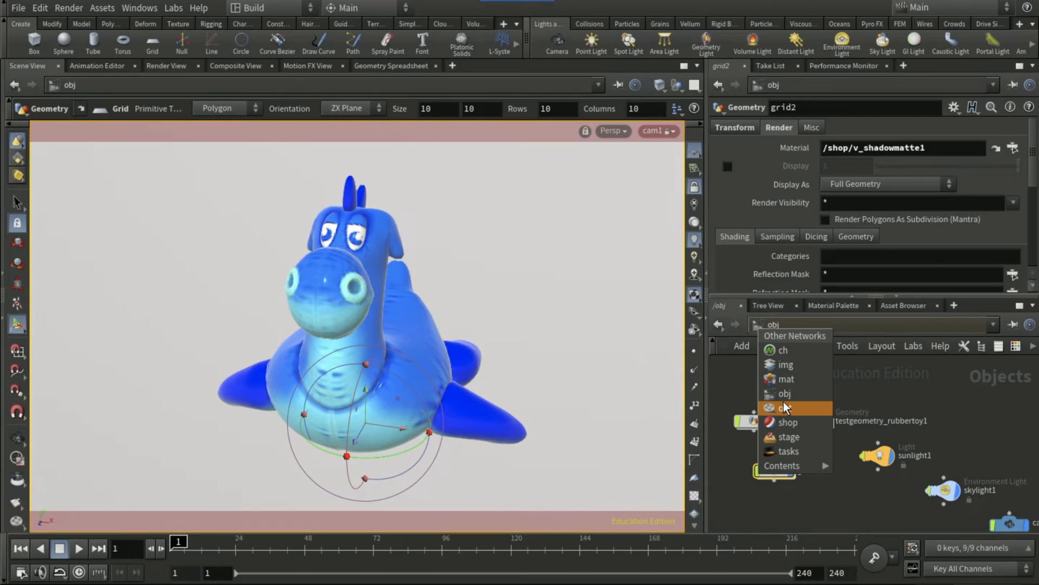
# In /out, set mantra_ipr's Force Objects to grid2.
pyautogui.click(784, 408)
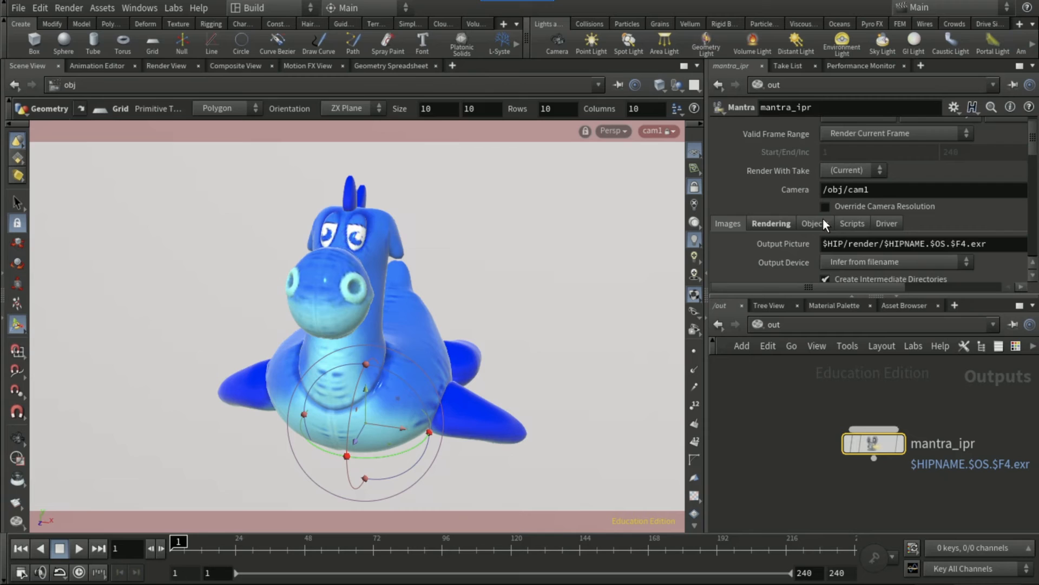
pyautogui.click(815, 223)
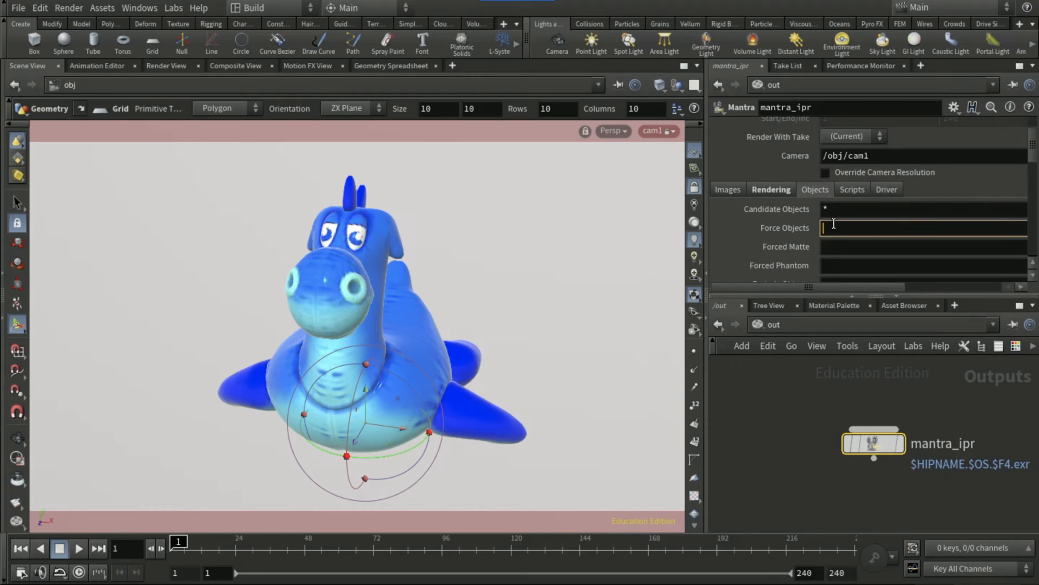
pyautogui.write('grid2')
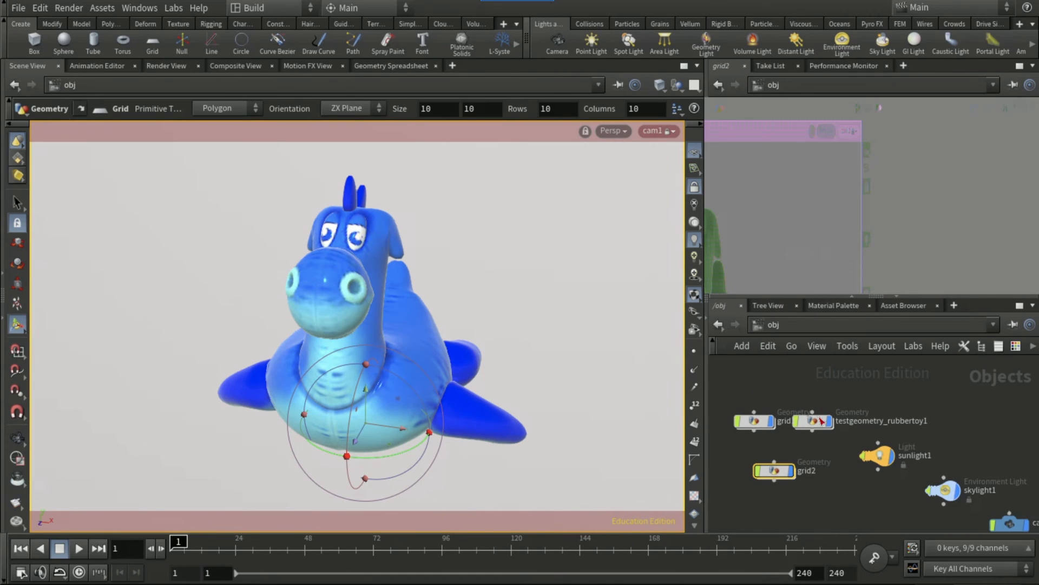
# Switch the network path back to /out to view mantra_ipr's forced objects.
pyautogui.doubleClick(872, 420)
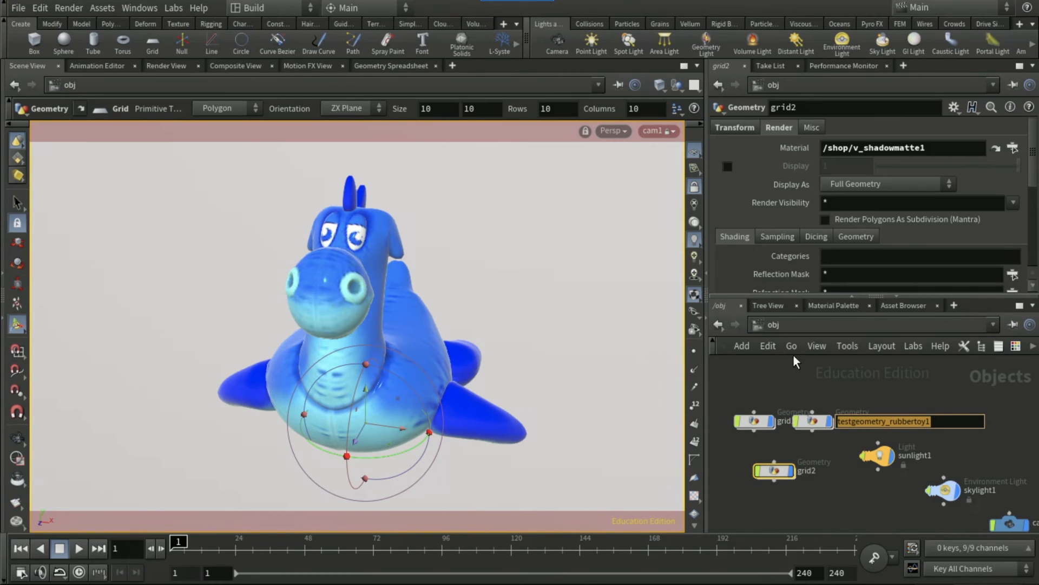
pyautogui.click(790, 329)
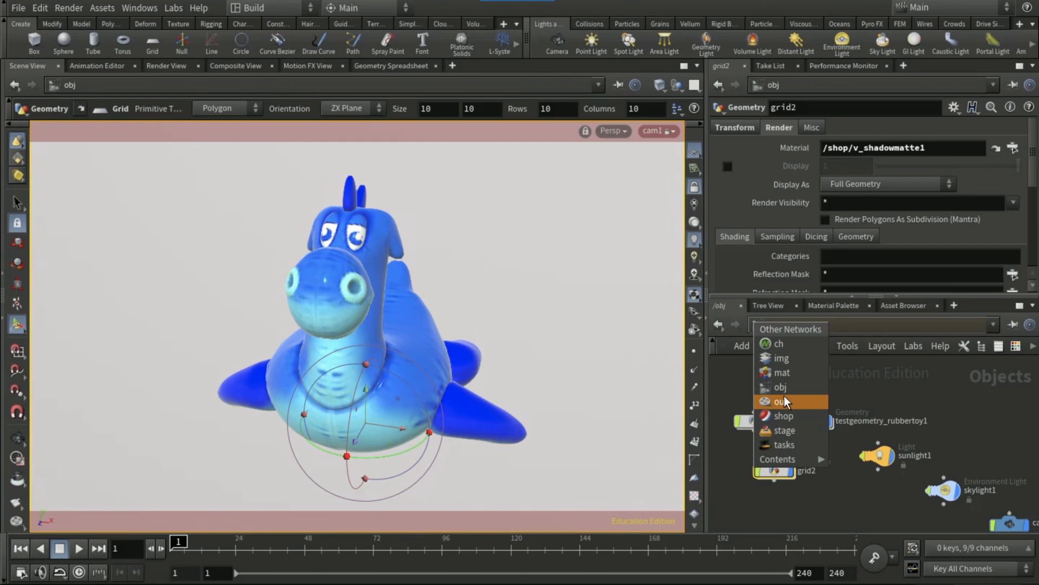
pyautogui.click(781, 401)
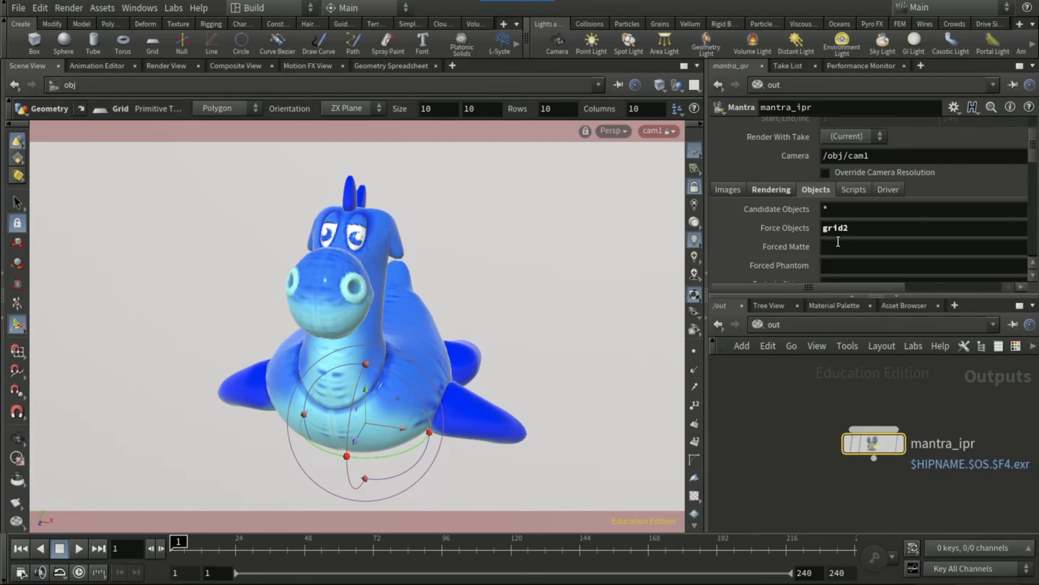